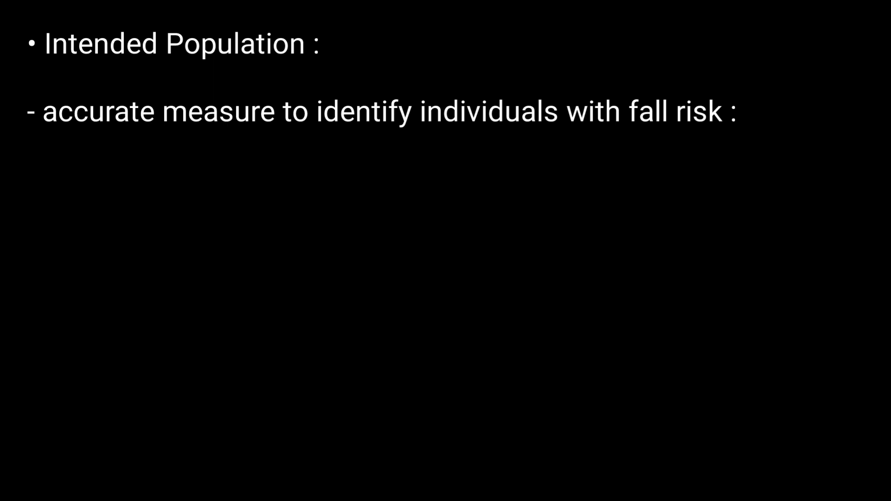
text(stroke, multiple sclerosis, Parkinson's, vestibular disorders, in elderly, other neurological conditions that can affect balance)
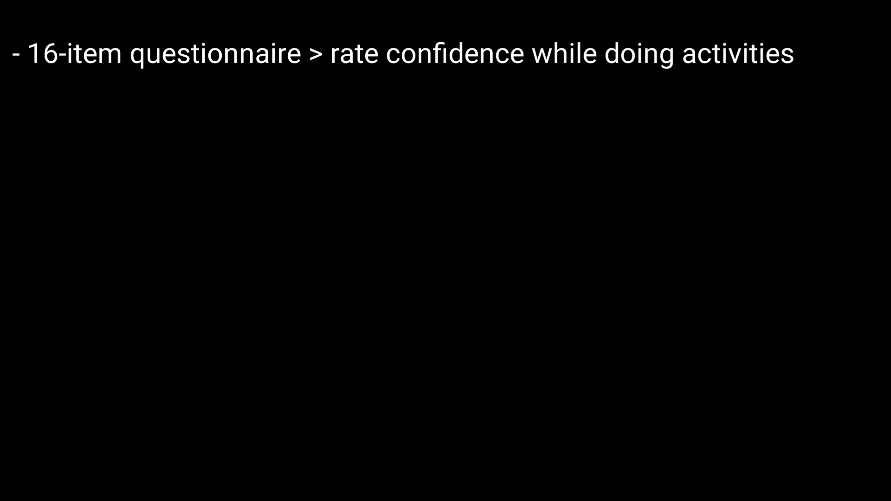
text(- 16 Qs > confidence rating > Not losing  balance / become unsteady)
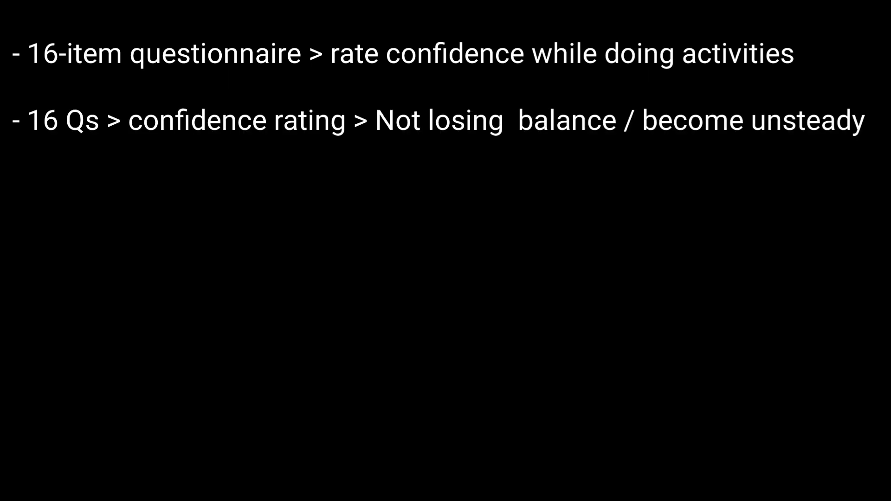
text(- 5-10 mins)
text(- Scoring : 0-100)
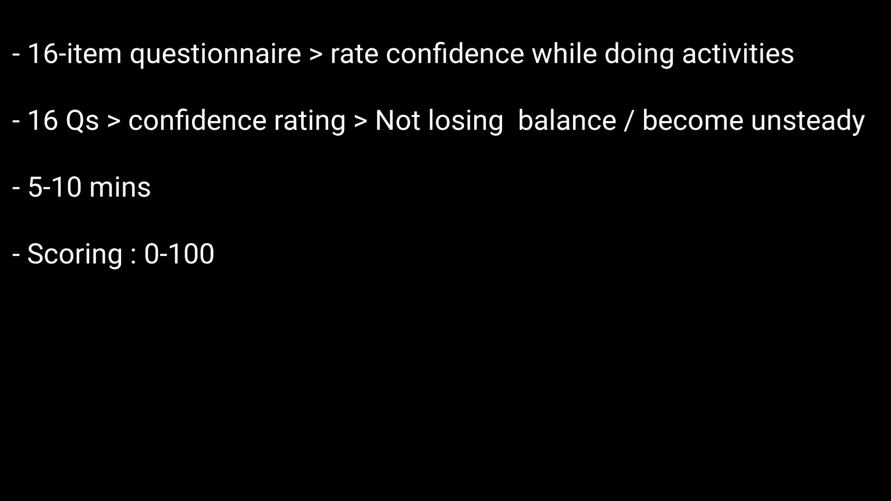
text(- 0 : no confidence & 100 : full confidence)
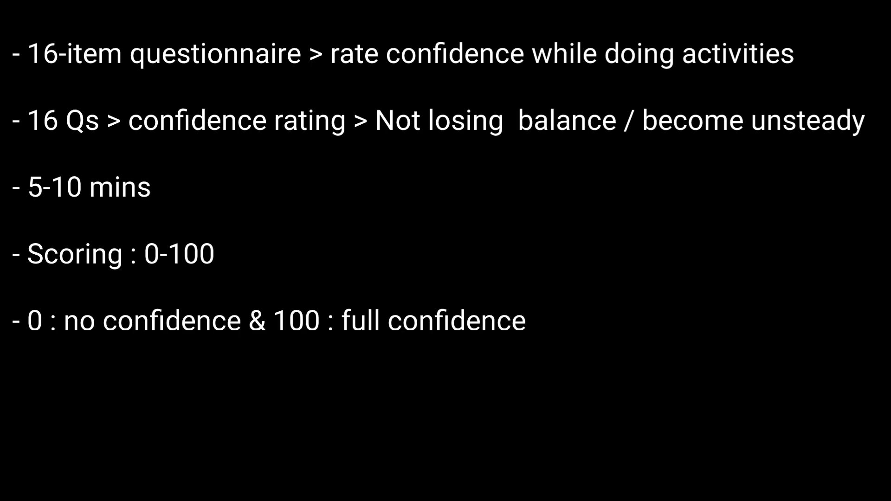